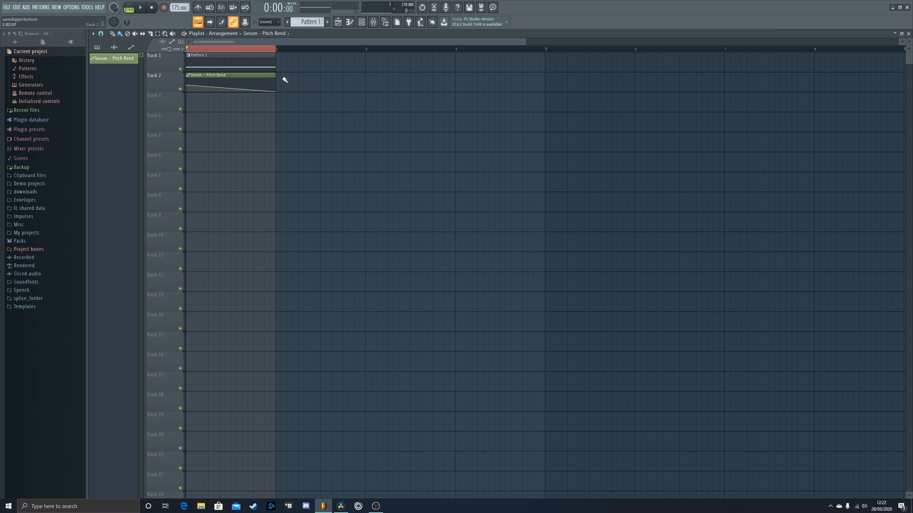
mouse_move(362, 23)
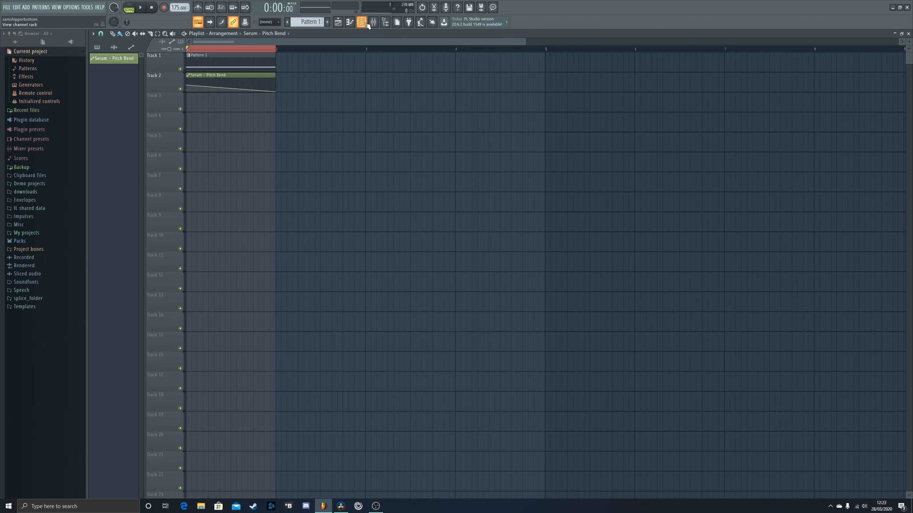
Step: Play back the playlist and bring up the Serum synth editor
left_click(362, 22)
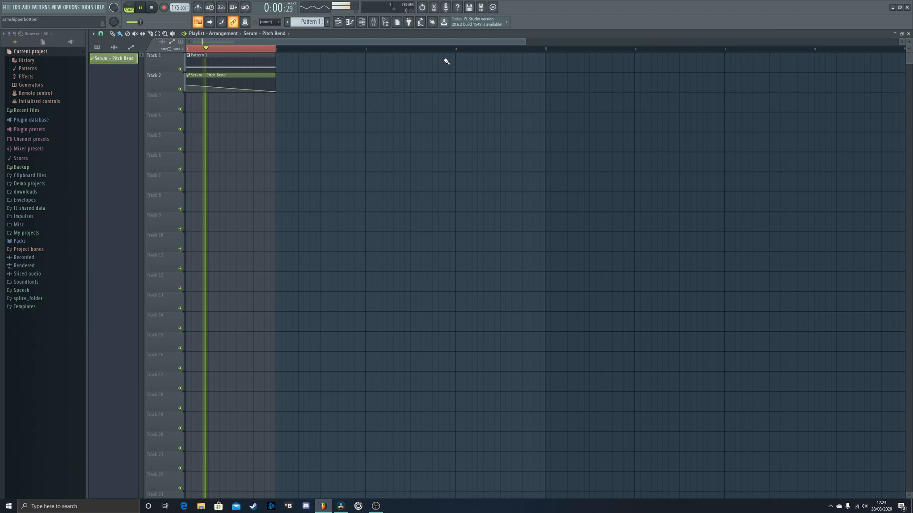
left_click(151, 7)
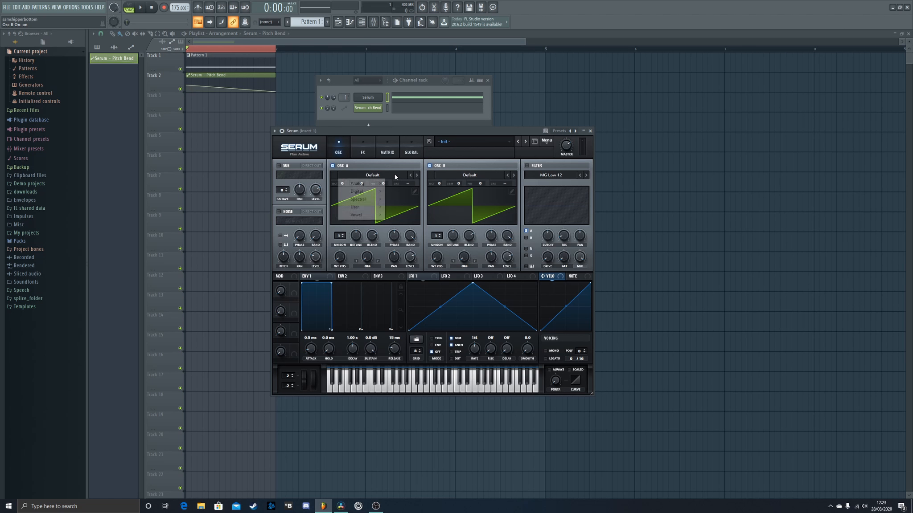
Step: Load the Basic Shapes sine wavetable into Serum's oscillator A
left_click(355, 183)
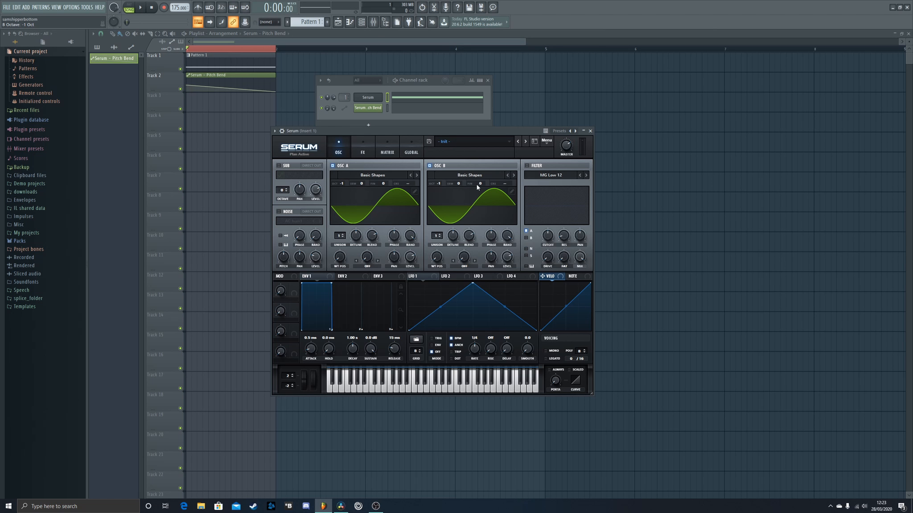
mouse_move(479, 186)
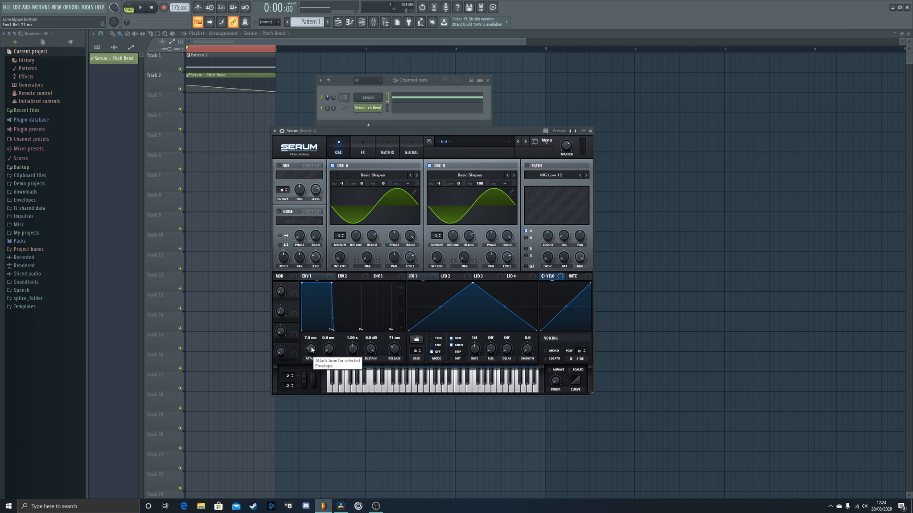
mouse_move(412, 155)
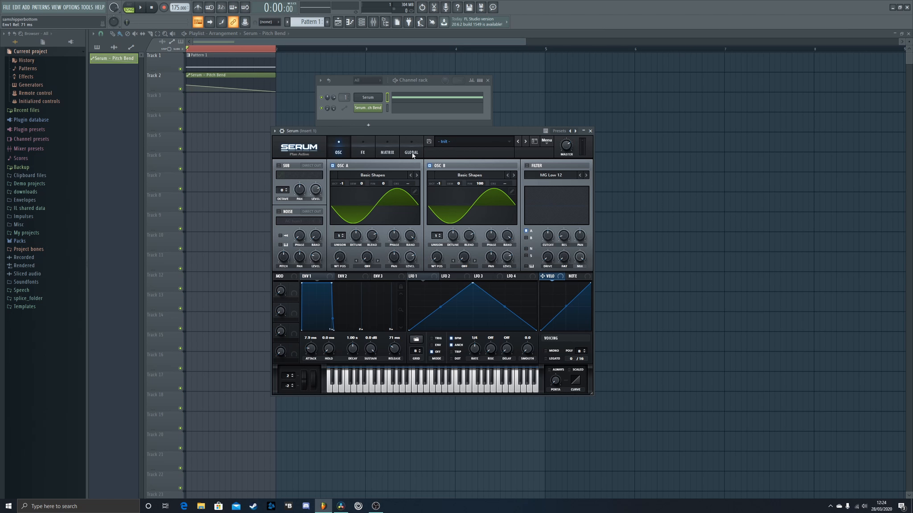
left_click(410, 149)
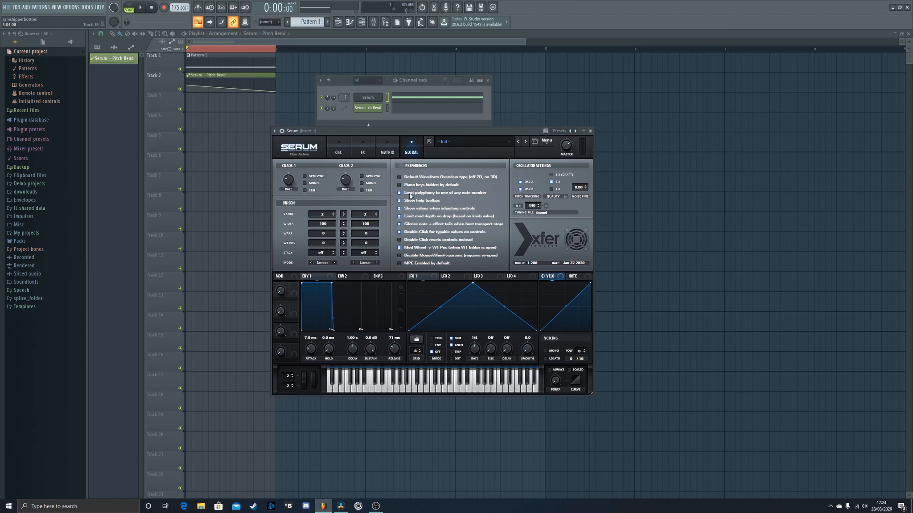
left_click(338, 146)
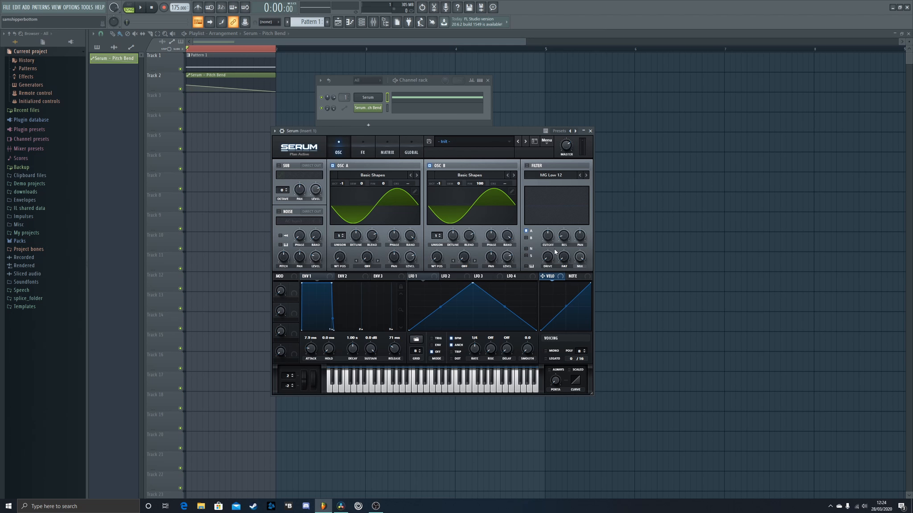
left_click(419, 387)
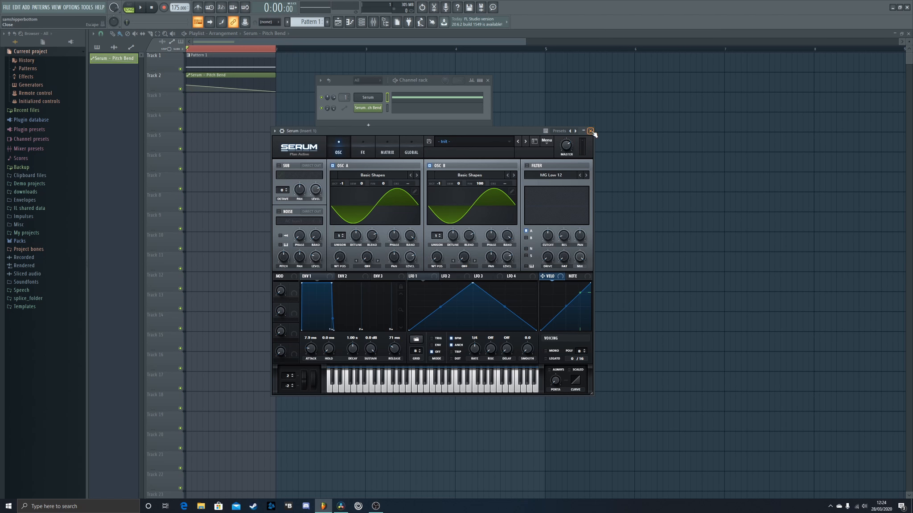
Step: Create a Serum Pitch Bend automation clip from the browser's parameter list
left_click(590, 130)
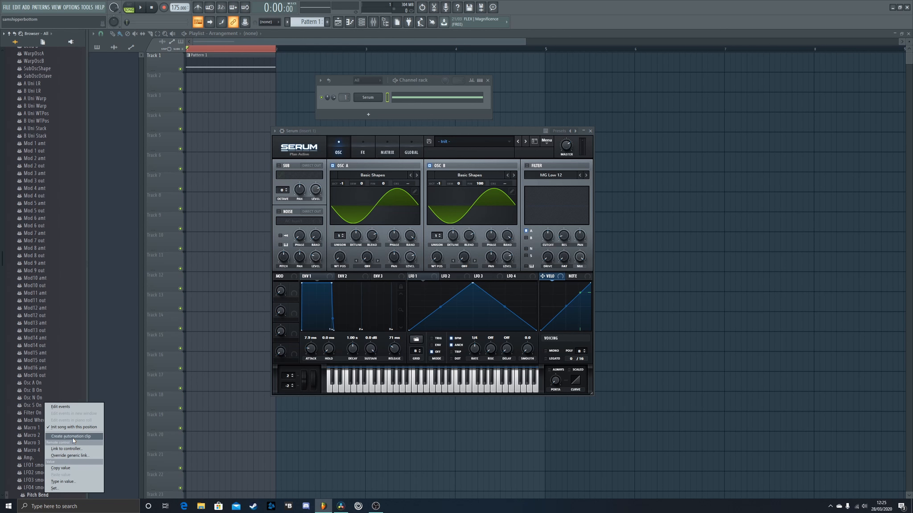
left_click(70, 435)
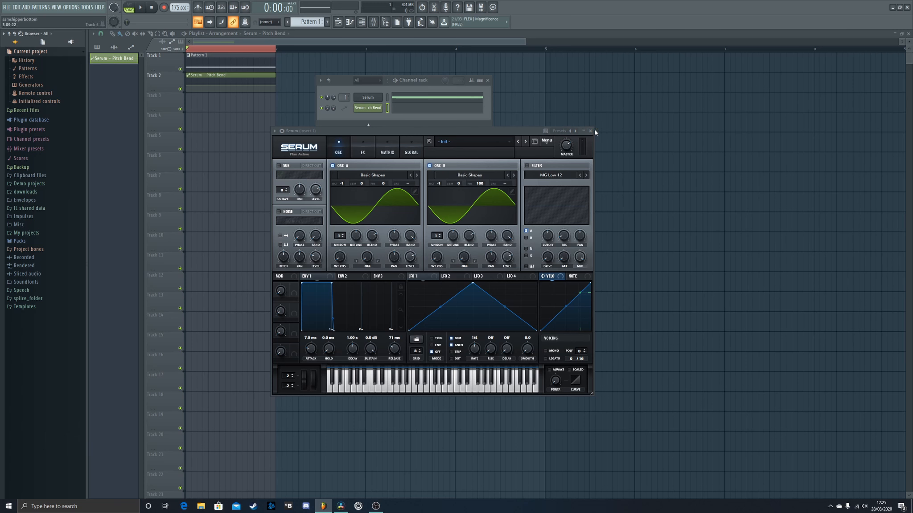
Step: Drag the Pitch Bend clip's points into a downward slope and play the arrangement
left_click(590, 130)
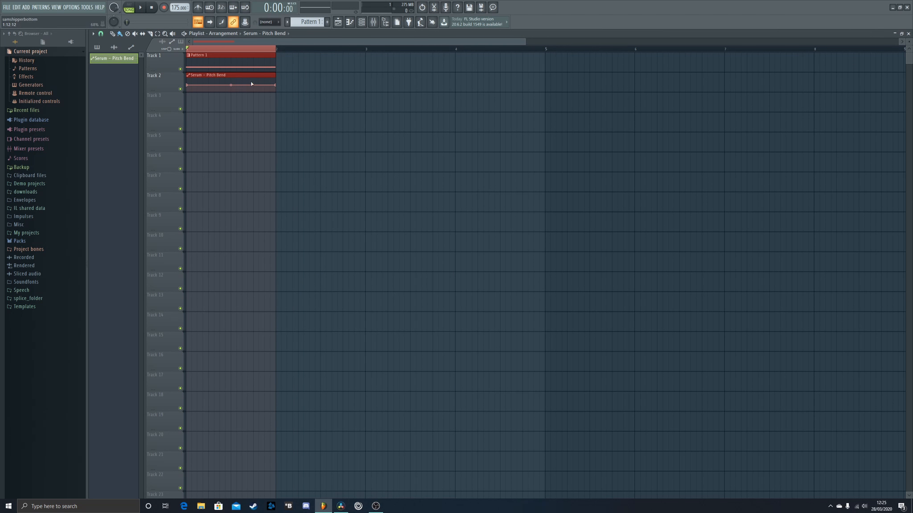
left_click(230, 86)
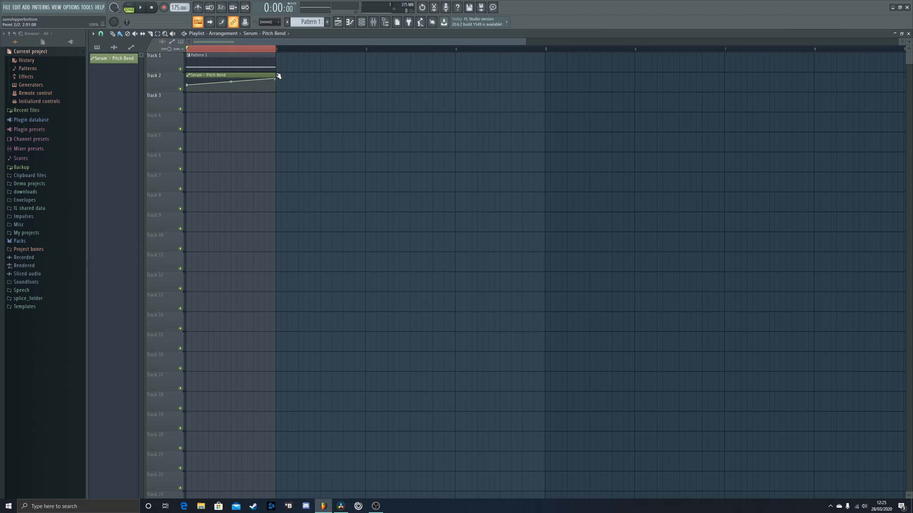
left_click(140, 7)
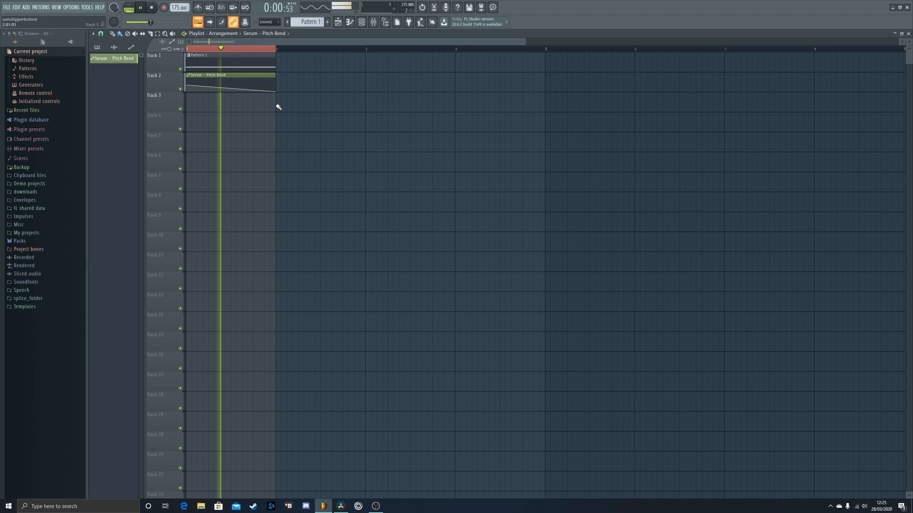
left_click(140, 7)
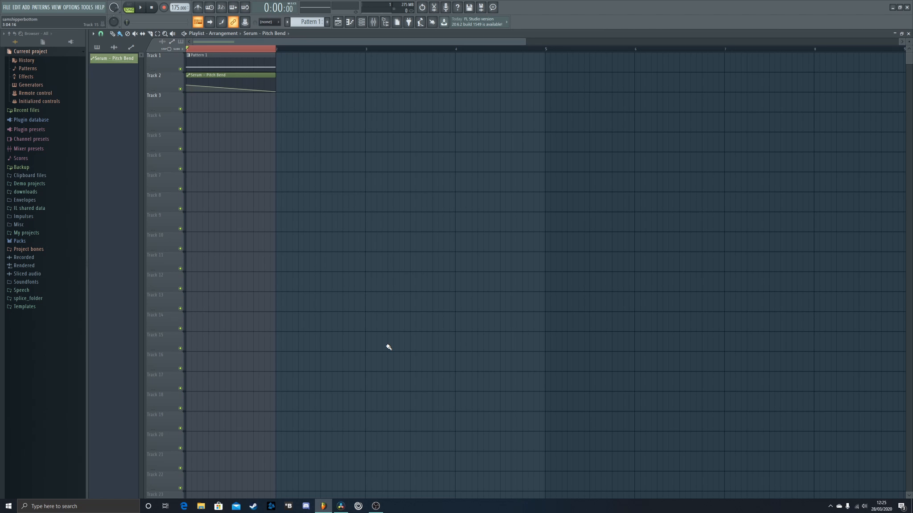
mouse_move(417, 133)
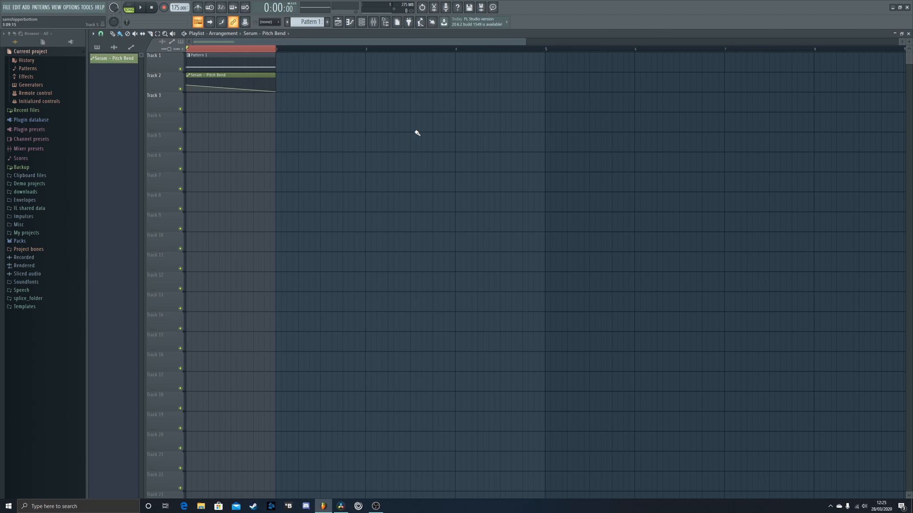